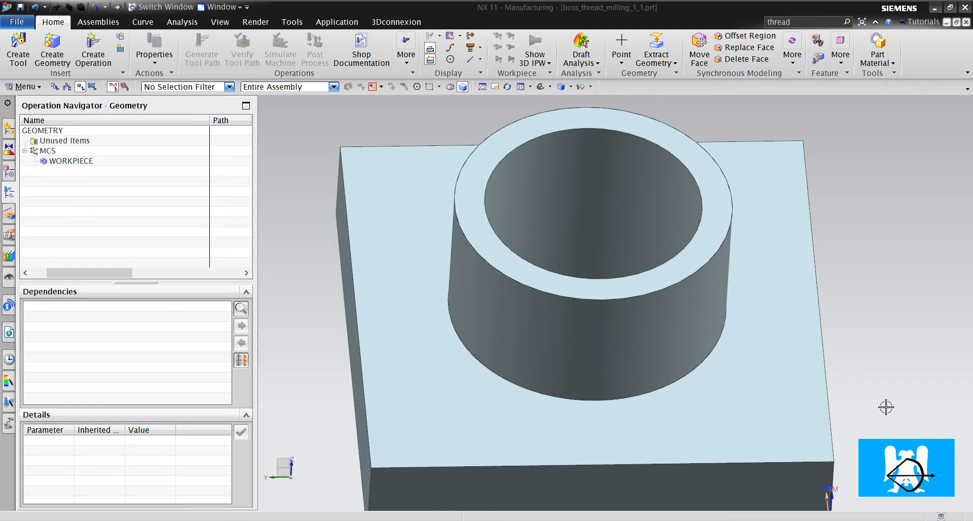
{"action": "mouse_move", "coordinate": [144, 157]}
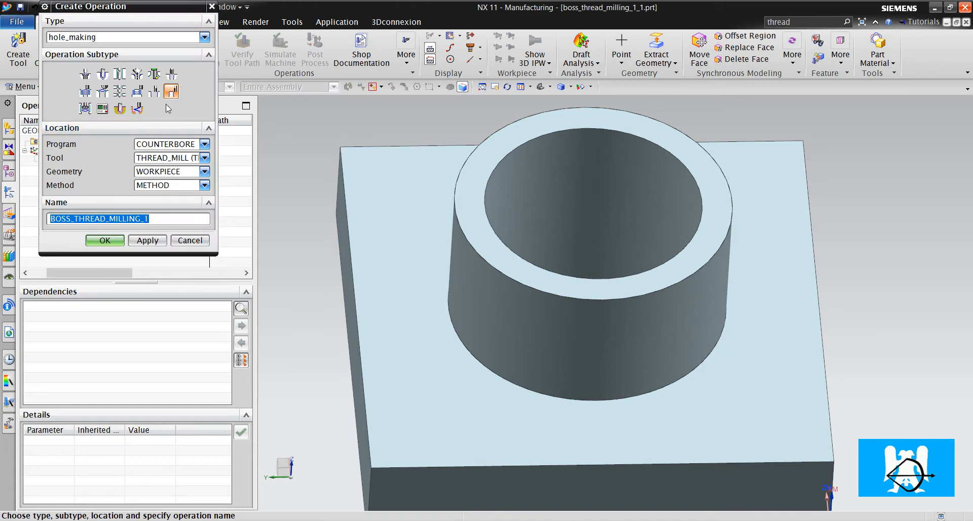
{"action": "mouse_move", "coordinate": [170, 91]}
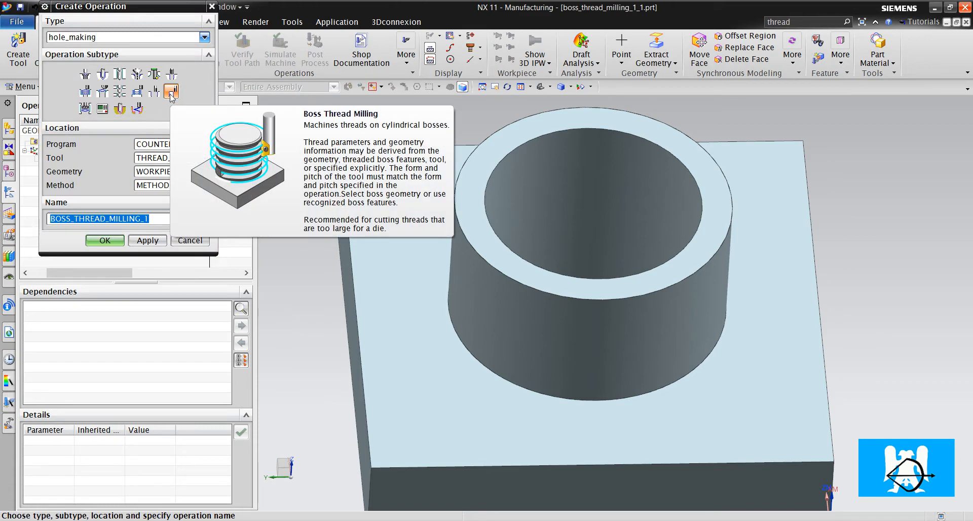
{"action": "mouse_move", "coordinate": [155, 91]}
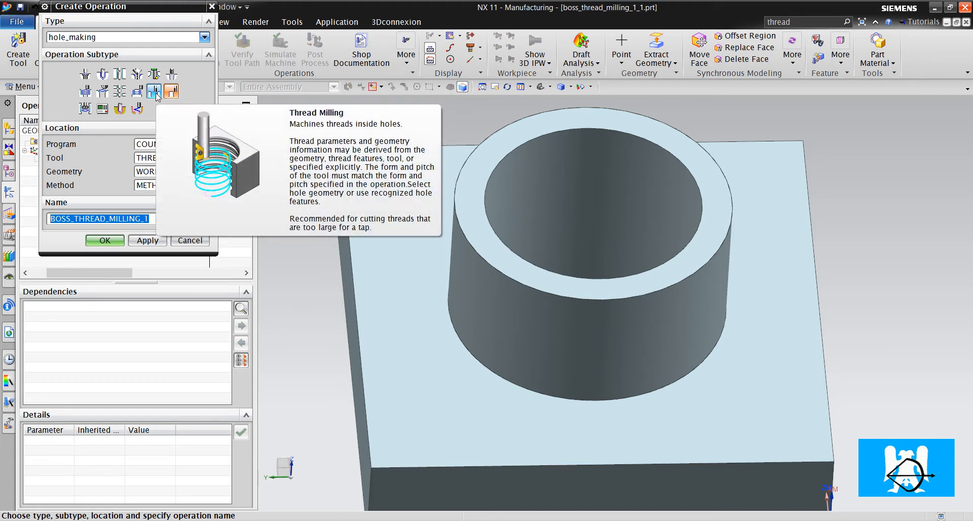
{"action": "mouse_move", "coordinate": [170, 92]}
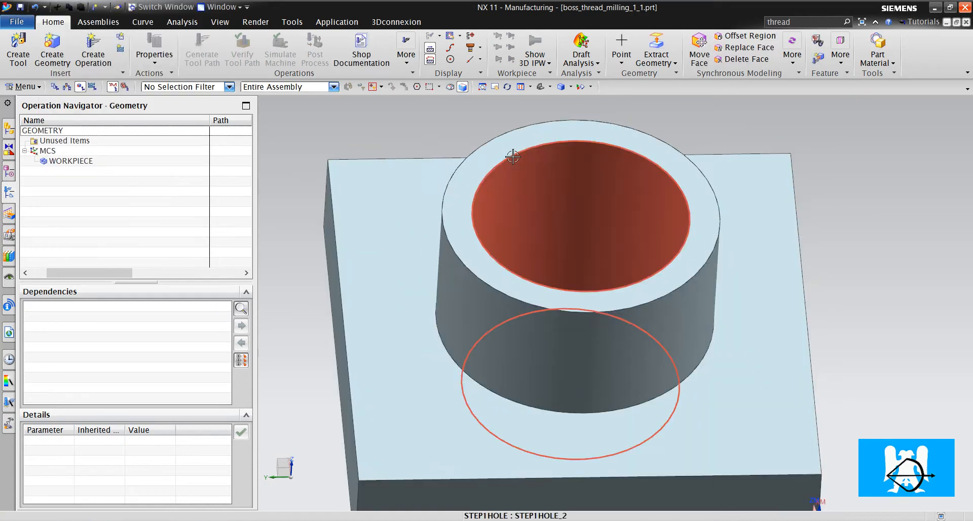
Step: Switch from Manufacturing to Modeling and launch the Thread command through Command Finder
{"action": "left_click", "coordinate": [16, 22]}
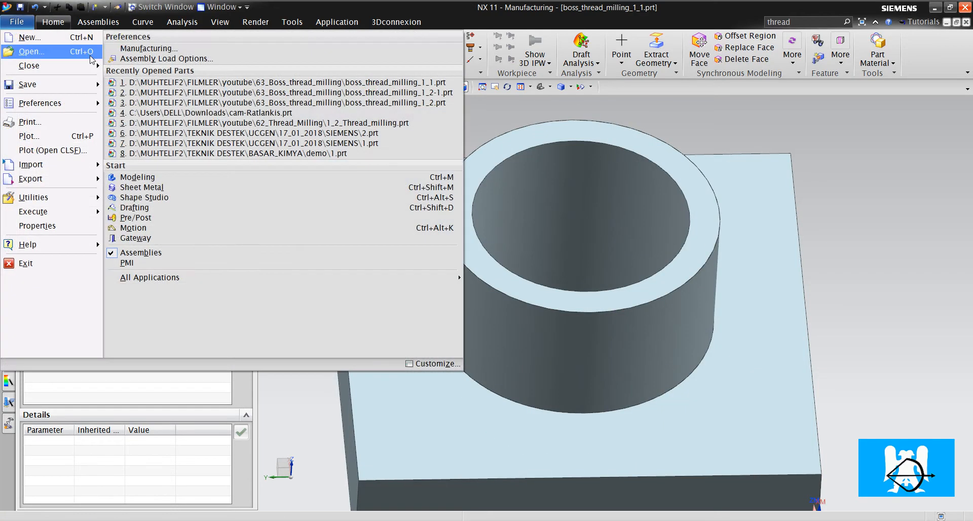
{"action": "left_click", "coordinate": [138, 177]}
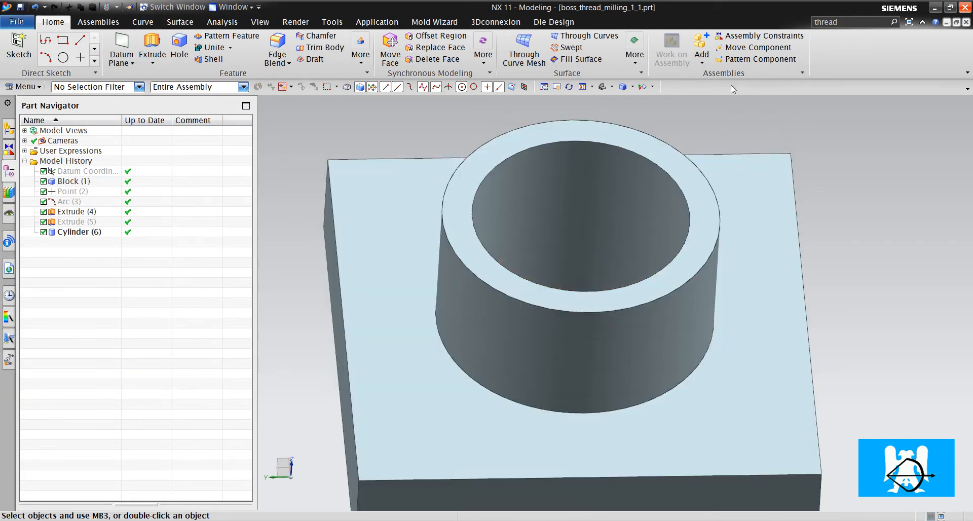
{"action": "mouse_move", "coordinate": [894, 21]}
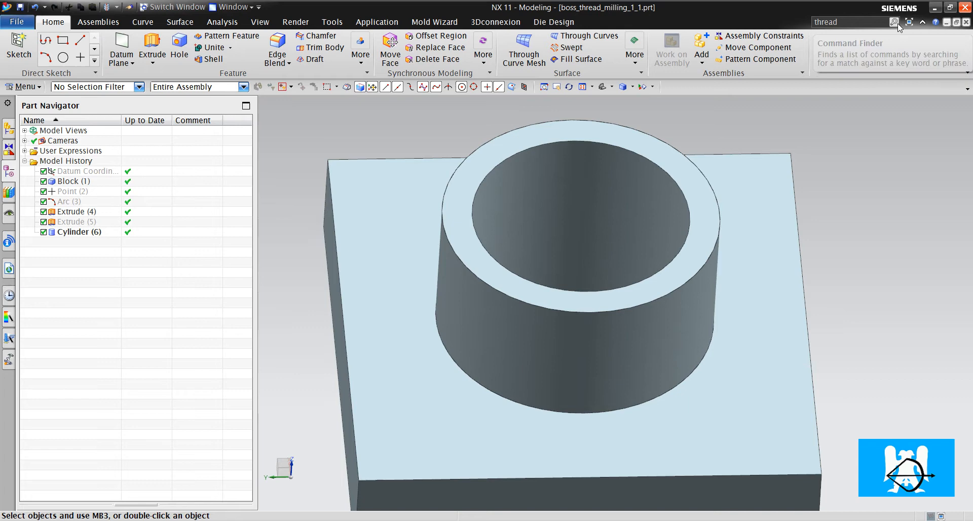
{"action": "left_click", "coordinate": [894, 22]}
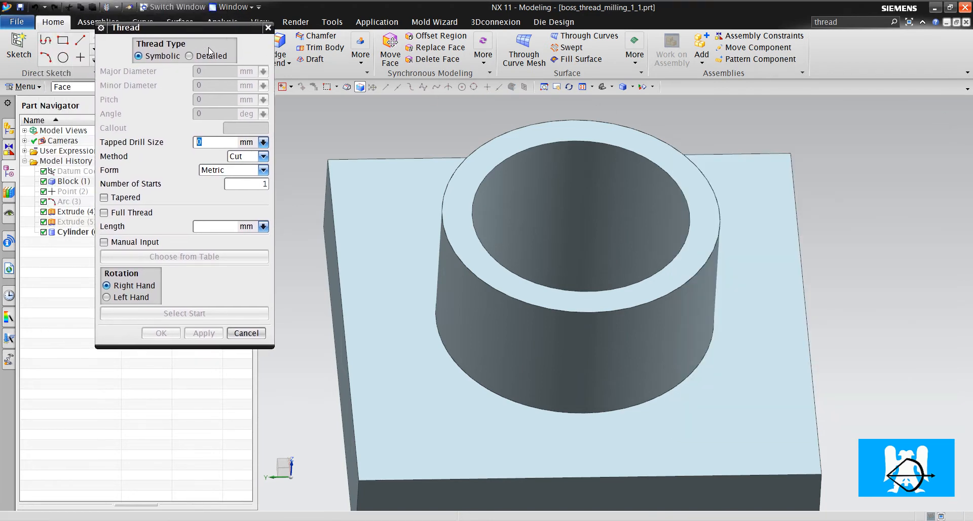
Step: Select the boss's outer cylindrical face, filling in M60_X_1.5, pitch 1.5, length 30
{"action": "left_click", "coordinate": [519, 128]}
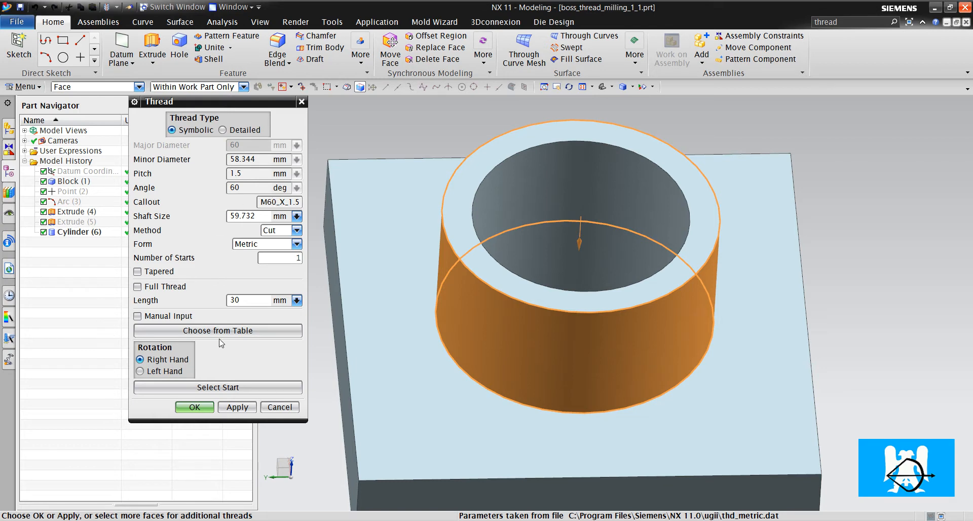
Step: Browse the metric thread size table toward M60_X_1.5, then cancel without adding a thread
{"action": "left_click", "coordinate": [218, 330]}
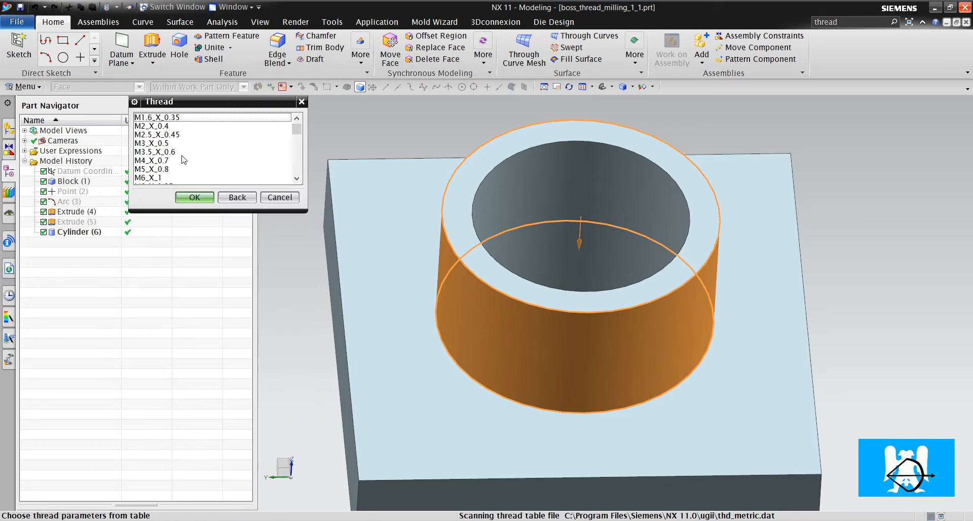
{"action": "scroll", "scroll_direction": "down", "scroll_amount": 3}
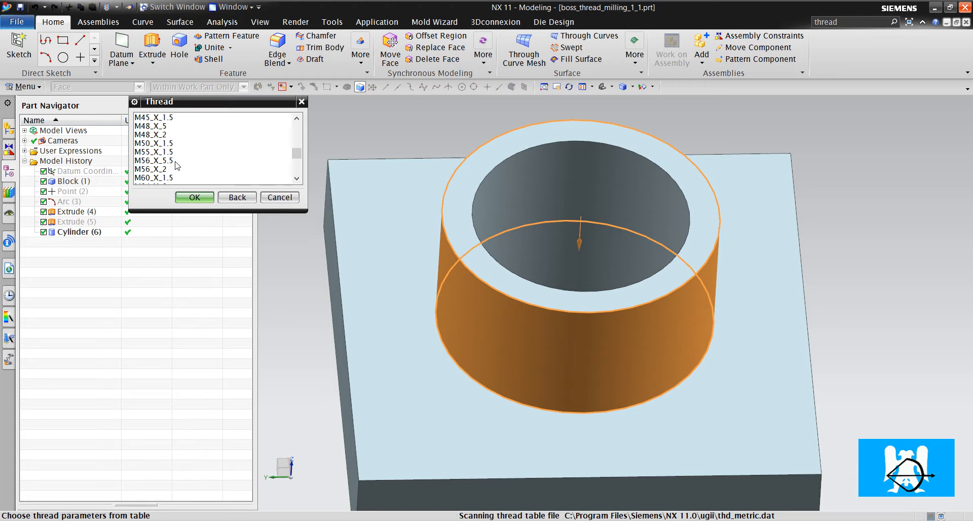
{"action": "scroll", "scroll_direction": "down", "scroll_amount": 3}
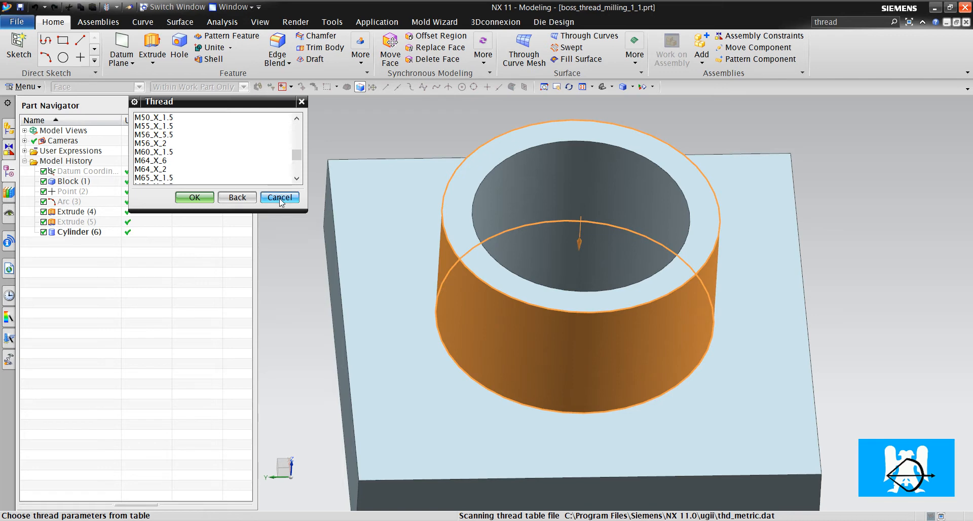
{"action": "left_click", "coordinate": [279, 197]}
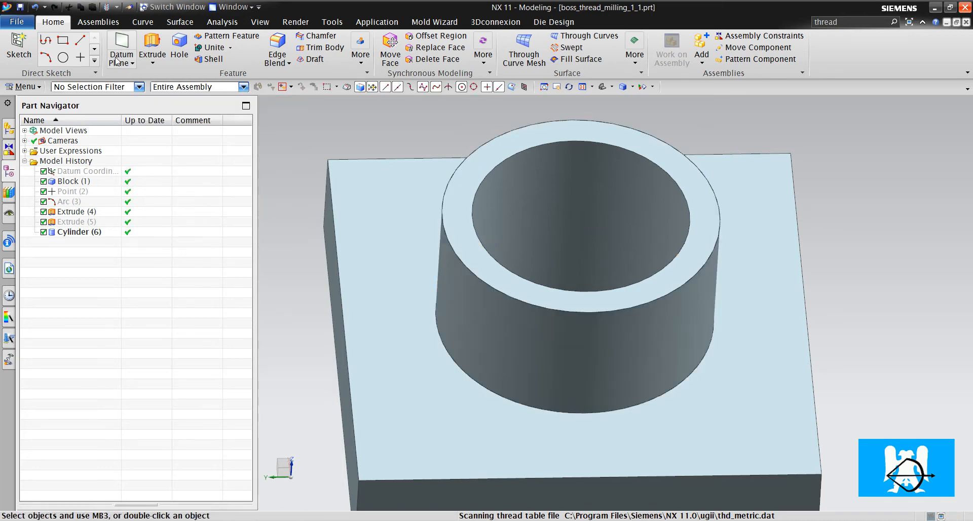
Step: Create the M60x1.5 symbolic thread on the boss face and dismiss the diameter conflict warning
{"action": "left_click", "coordinate": [360, 47]}
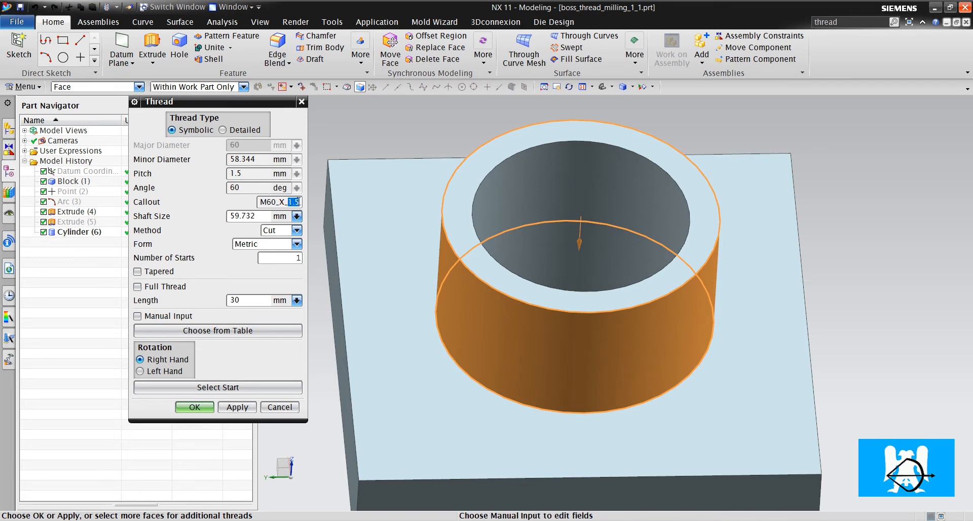
{"action": "left_click", "coordinate": [194, 407]}
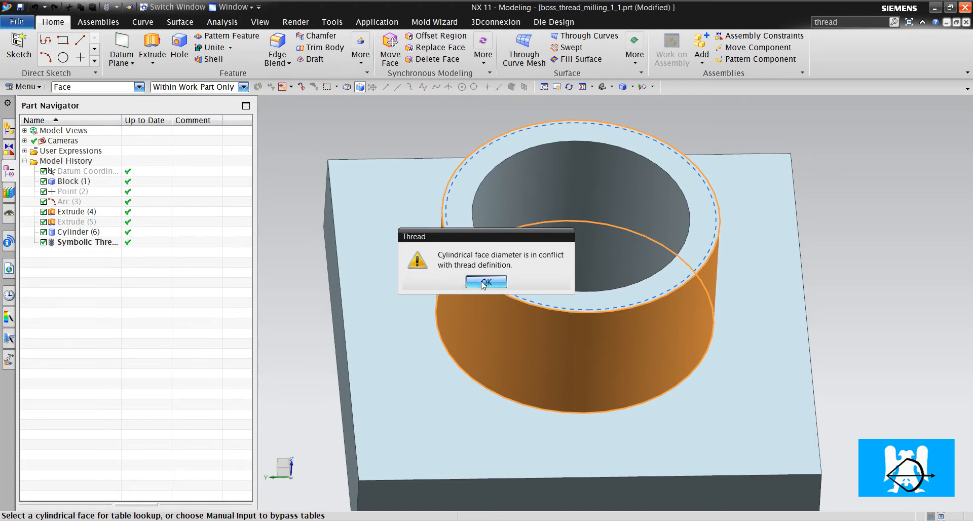
{"action": "left_click", "coordinate": [487, 282]}
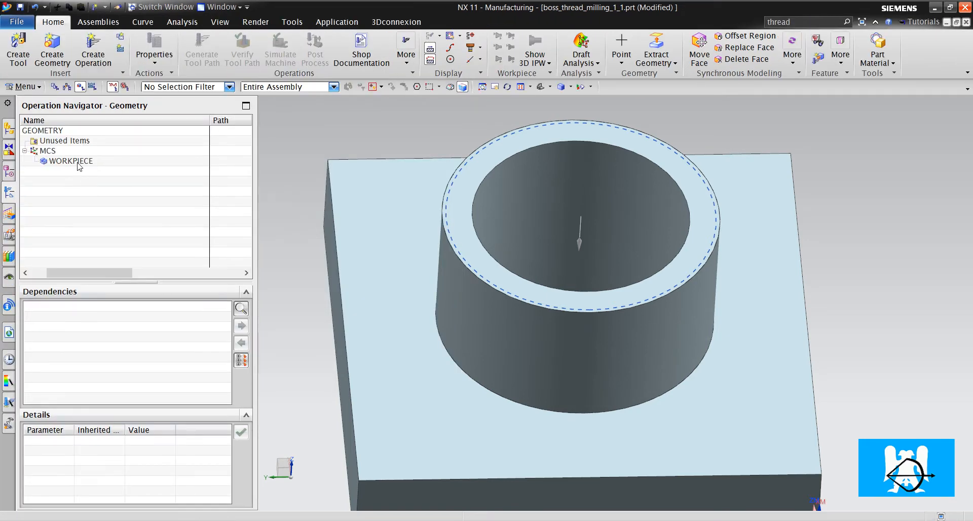
Step: Create a hole_making Boss Thread Milling operation with THREAD_MILL tool and WORKPIECE geometry
{"action": "left_click", "coordinate": [92, 54]}
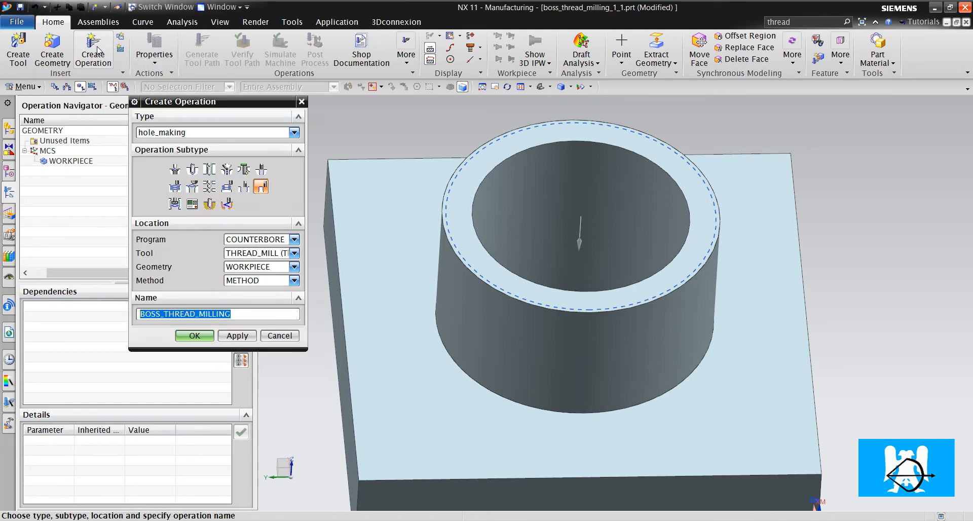
{"action": "mouse_move", "coordinate": [260, 186]}
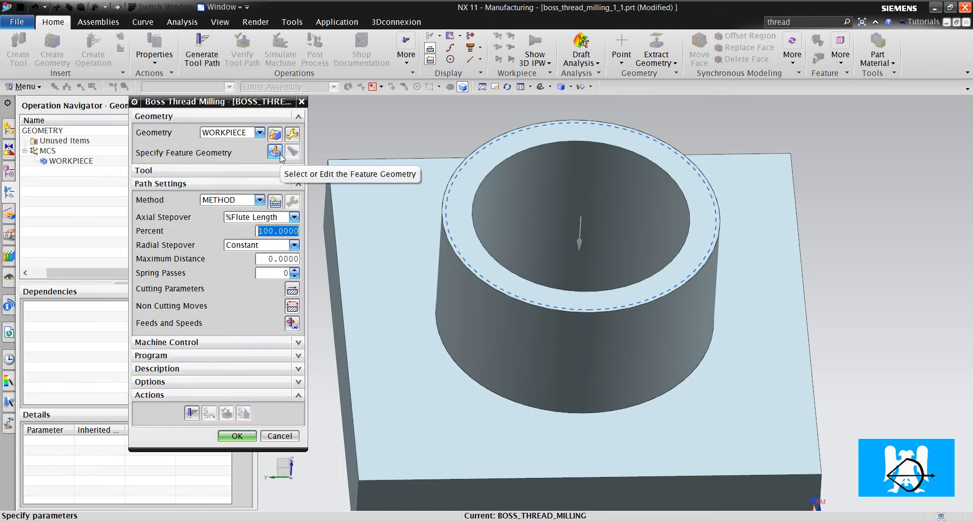
Step: Pick the boss as feature geometry, confirming diameter 60, length 30 and M60_X_1.5 thread
{"action": "left_click", "coordinate": [274, 153]}
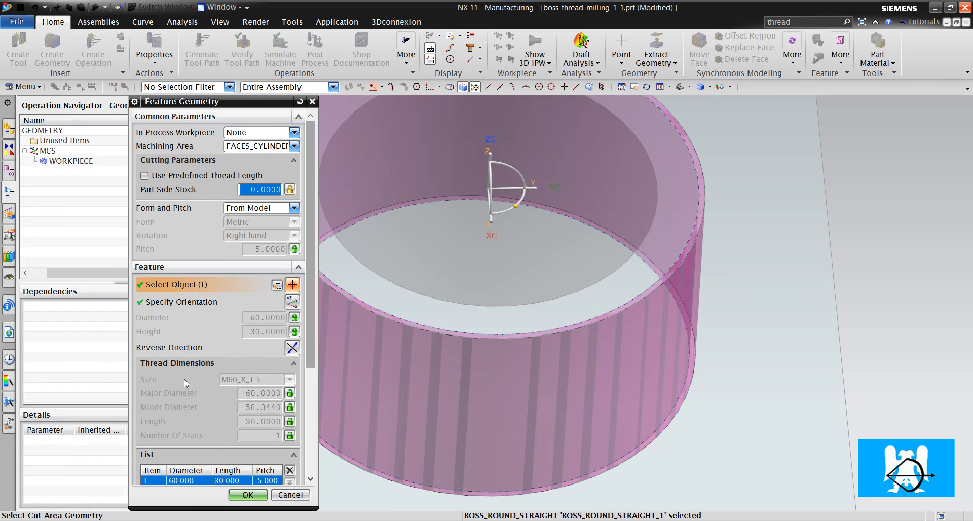
{"action": "mouse_move", "coordinate": [266, 313]}
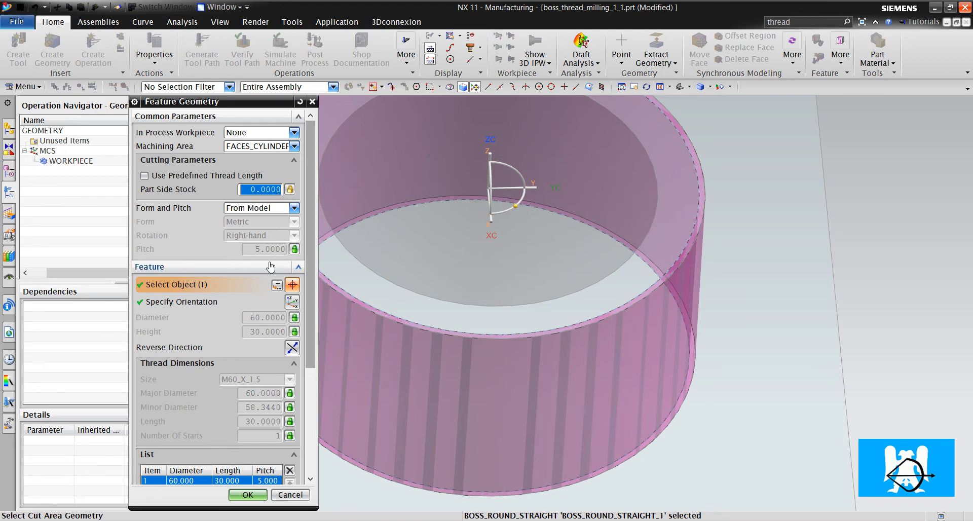
{"action": "mouse_move", "coordinate": [274, 264]}
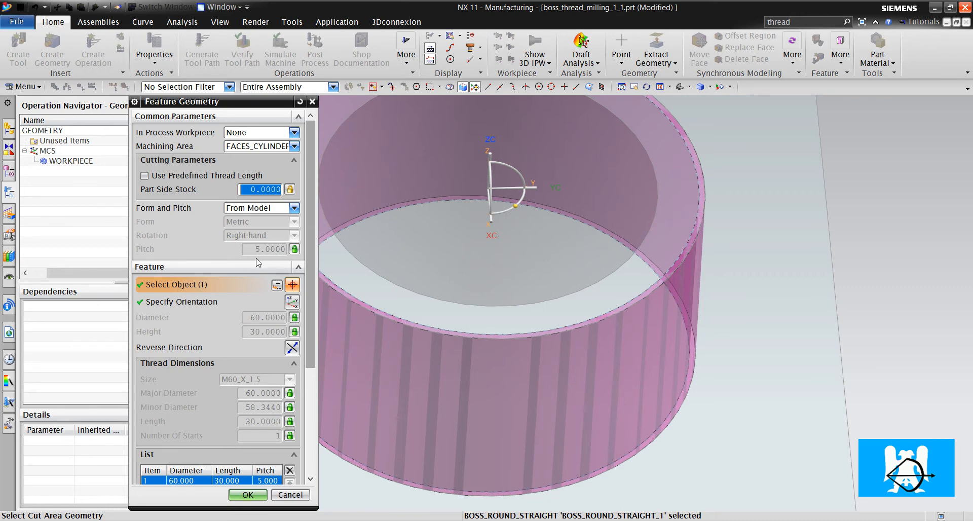
{"action": "left_click", "coordinate": [247, 495]}
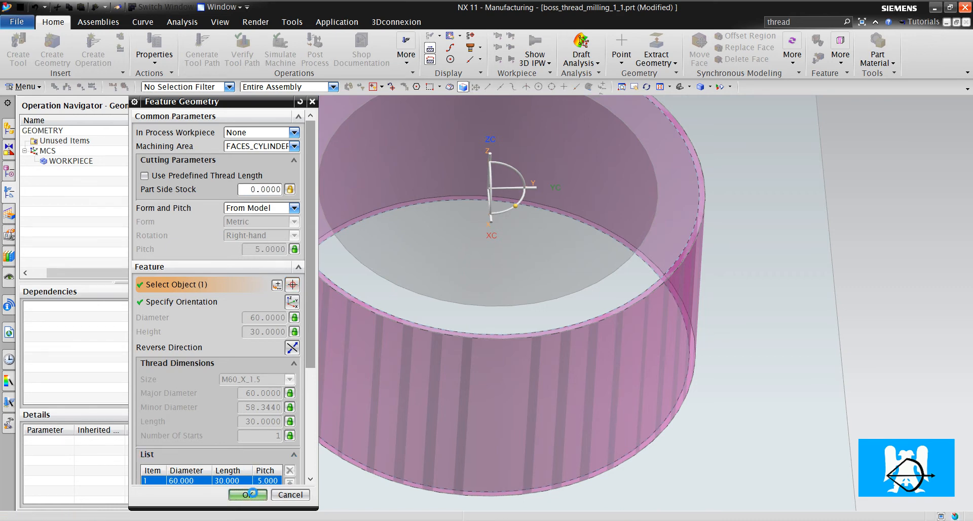
{"action": "left_click", "coordinate": [247, 494]}
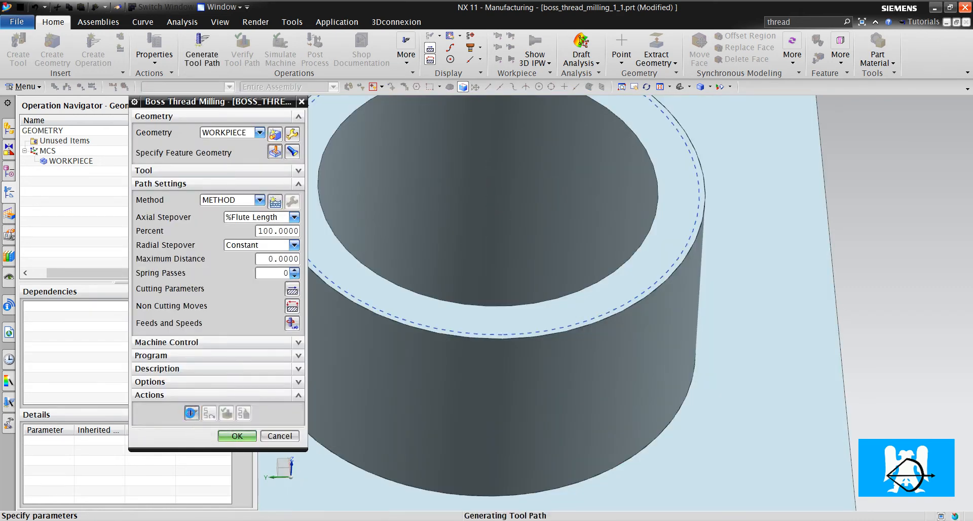
Step: Generate the helical boss toolpath, view it from below, and open the thread mill's dimensions
{"action": "left_click", "coordinate": [201, 48]}
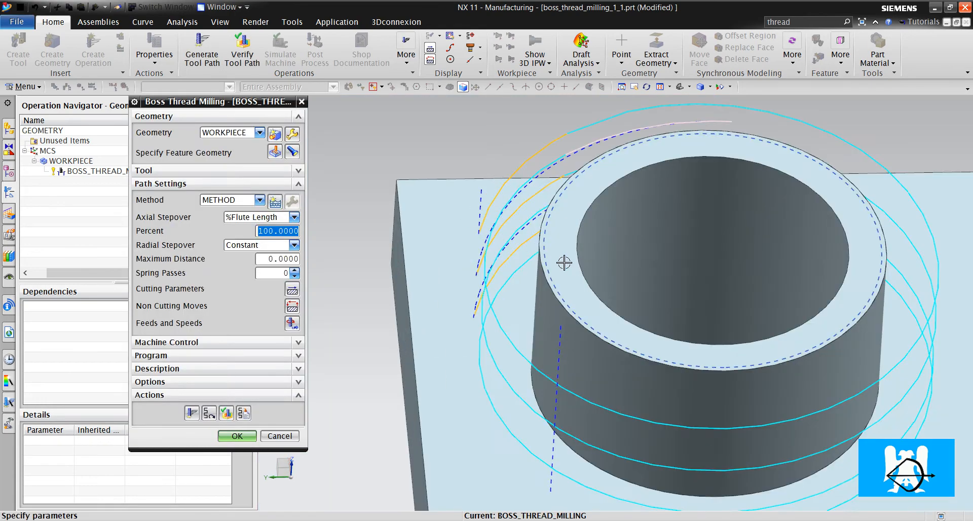
{"action": "left_click_drag", "start_coordinate": [565, 263], "coordinate": [627, 235]}
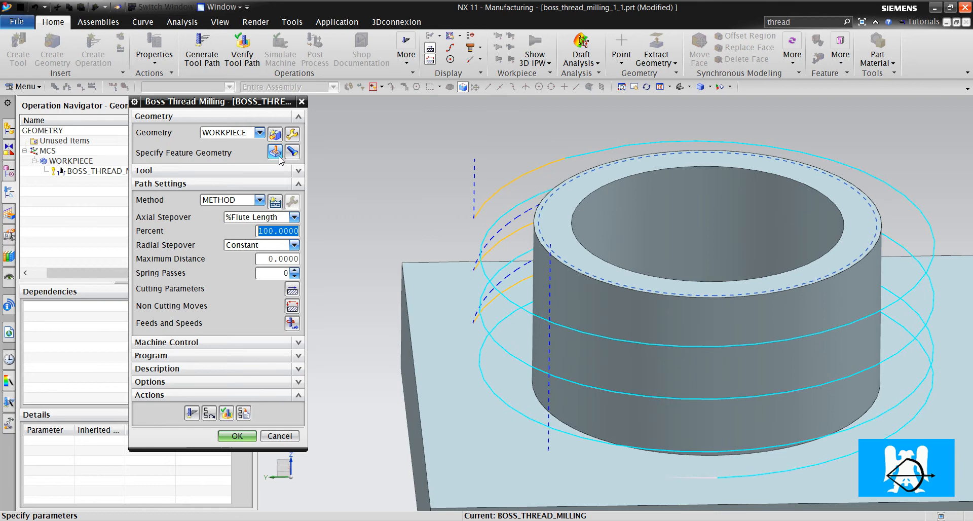
{"action": "left_click", "coordinate": [144, 171]}
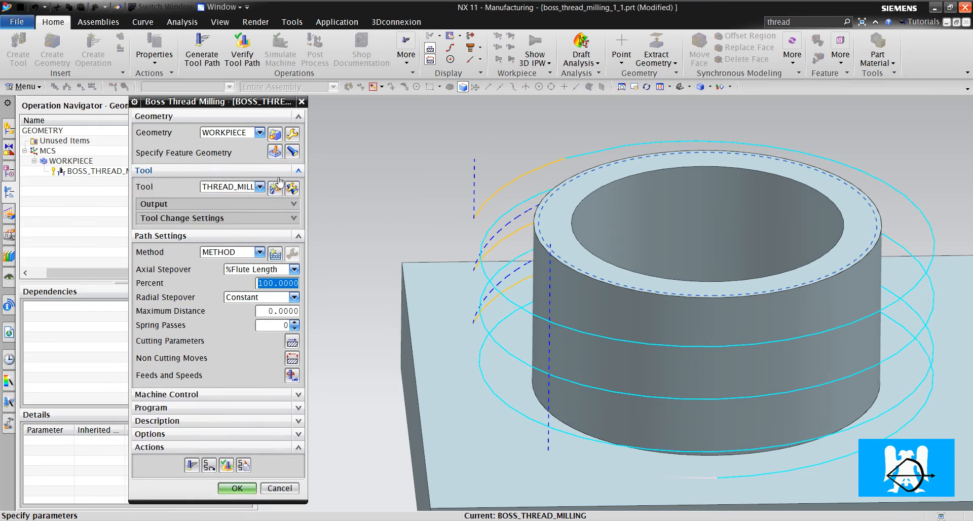
{"action": "left_click", "coordinate": [237, 488]}
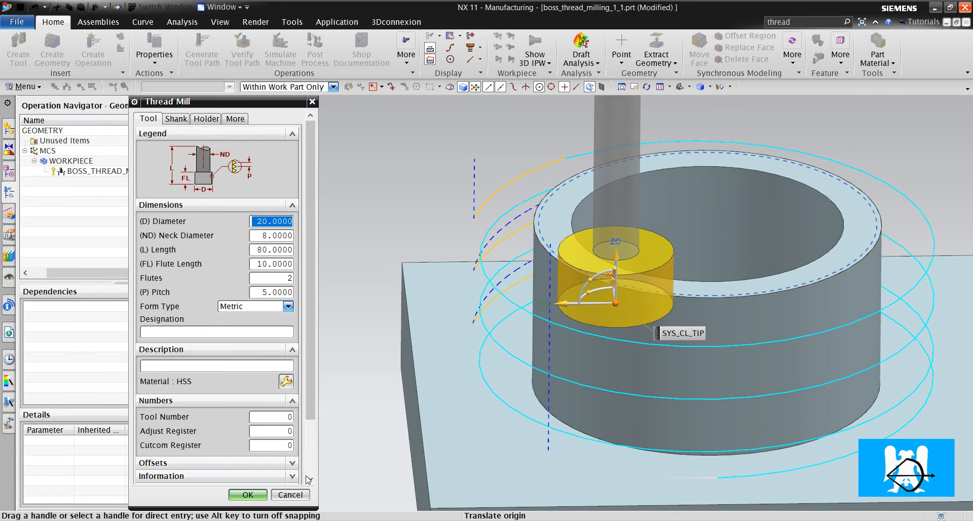
{"action": "left_click", "coordinate": [247, 494]}
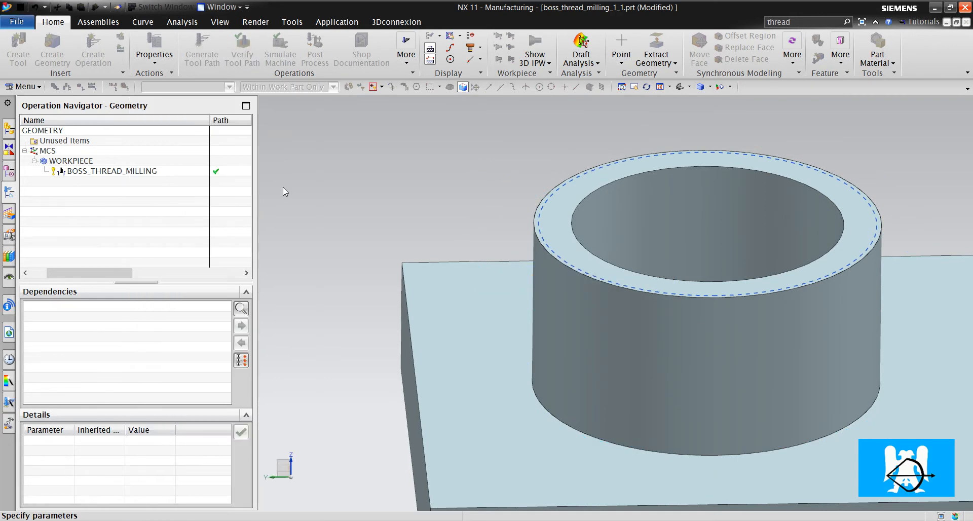
Step: Change the boss feature geometry's thread pitch from 5 to 1.5
{"action": "double_click", "coordinate": [110, 171]}
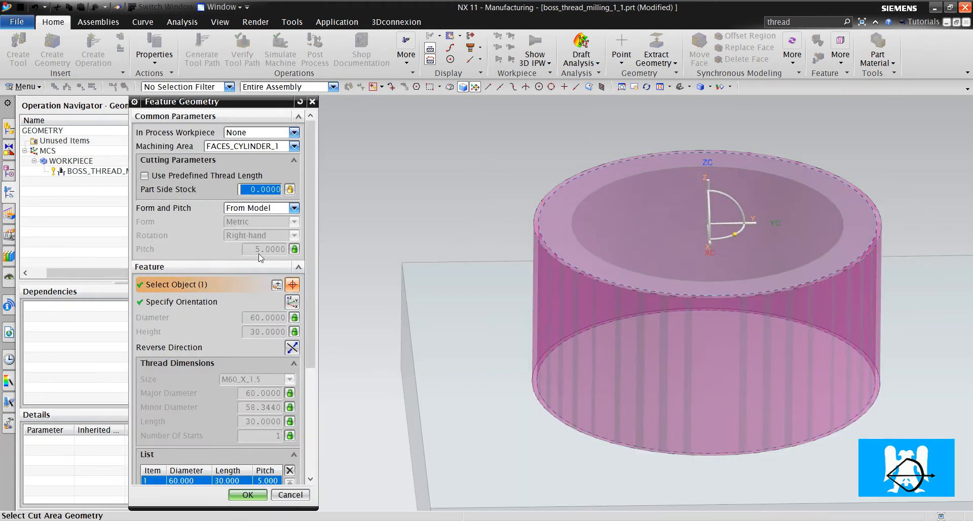
{"action": "left_click", "coordinate": [264, 249]}
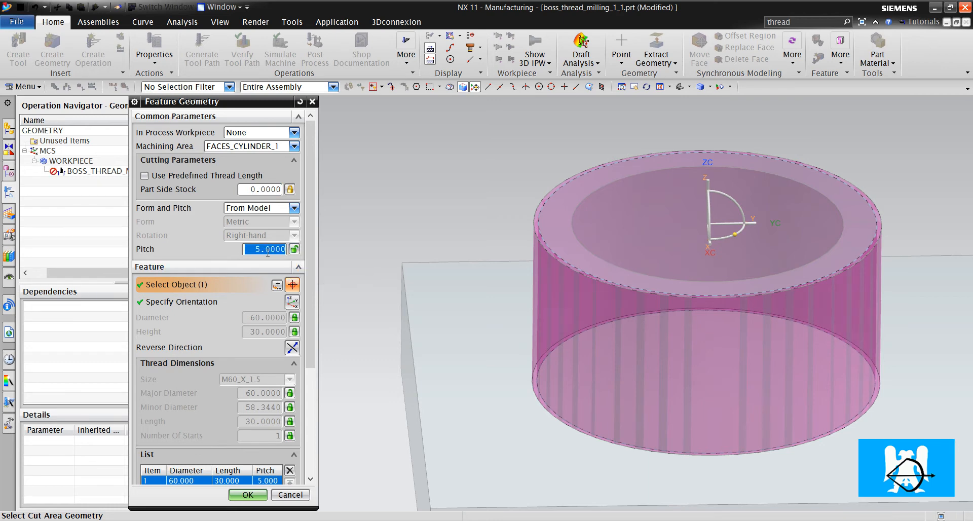
{"action": "type", "text": "1.5"}
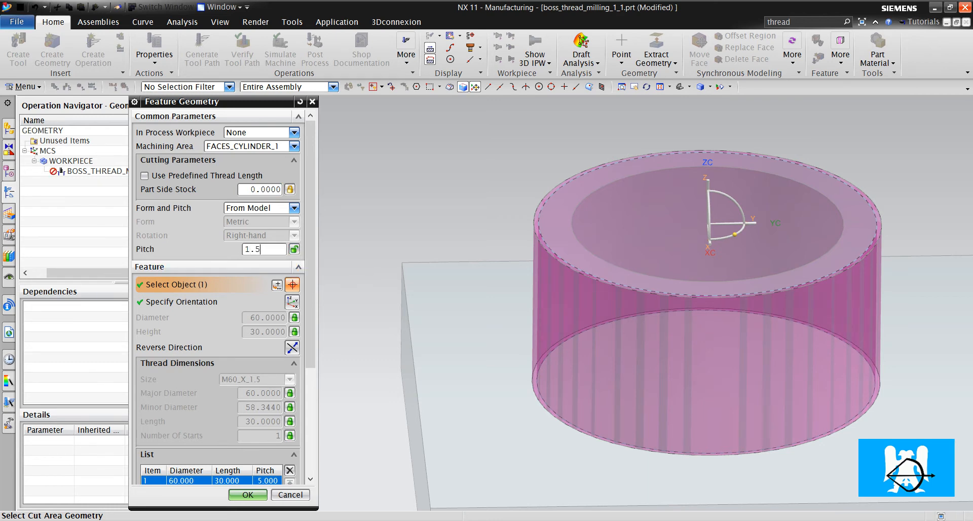
{"action": "left_click", "coordinate": [247, 494]}
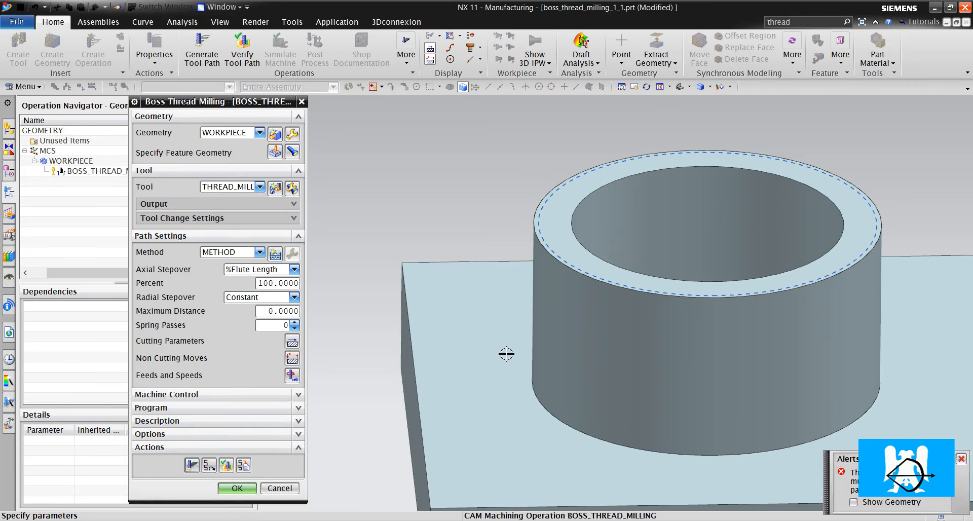
{"action": "mouse_move", "coordinate": [675, 380]}
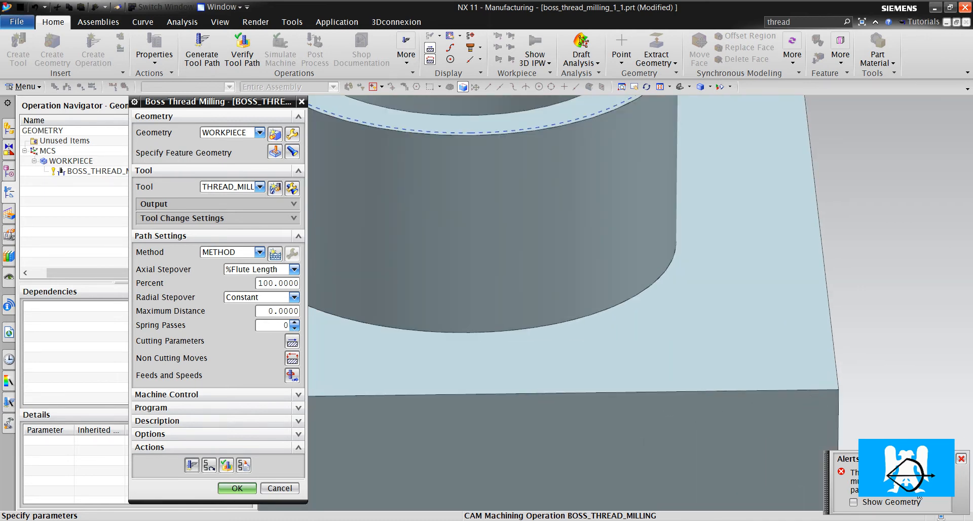
{"action": "mouse_move", "coordinate": [340, 204]}
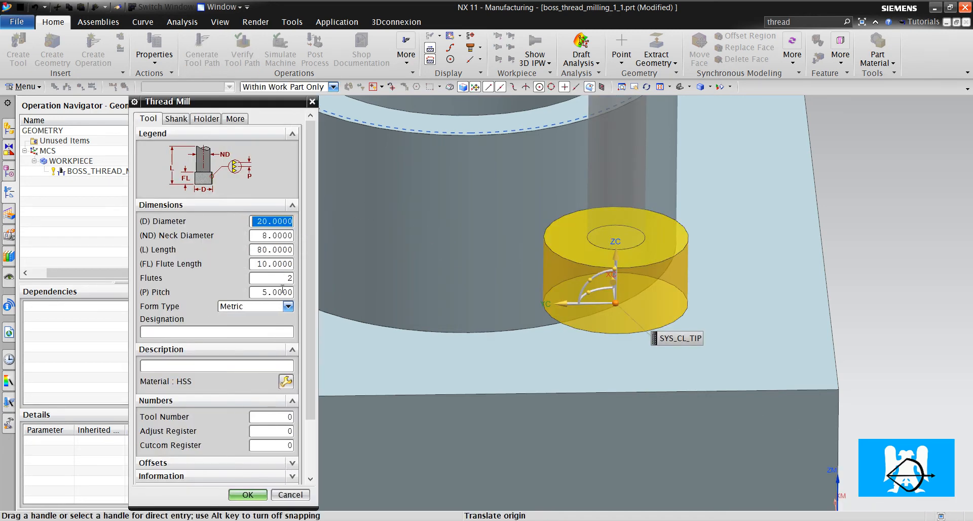
Step: Set the thread mill tool's pitch to 1.5
{"action": "type", "text": "1"}
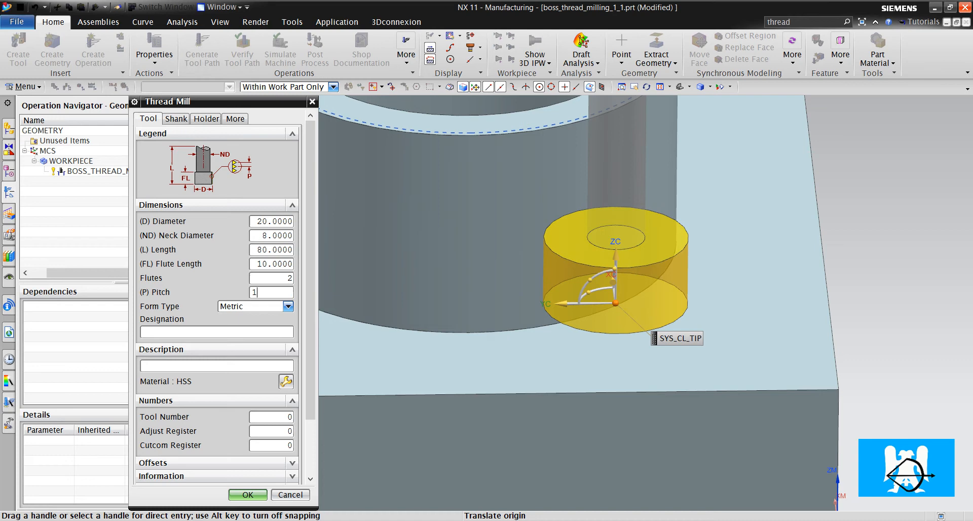
{"action": "type", "text": ".5"}
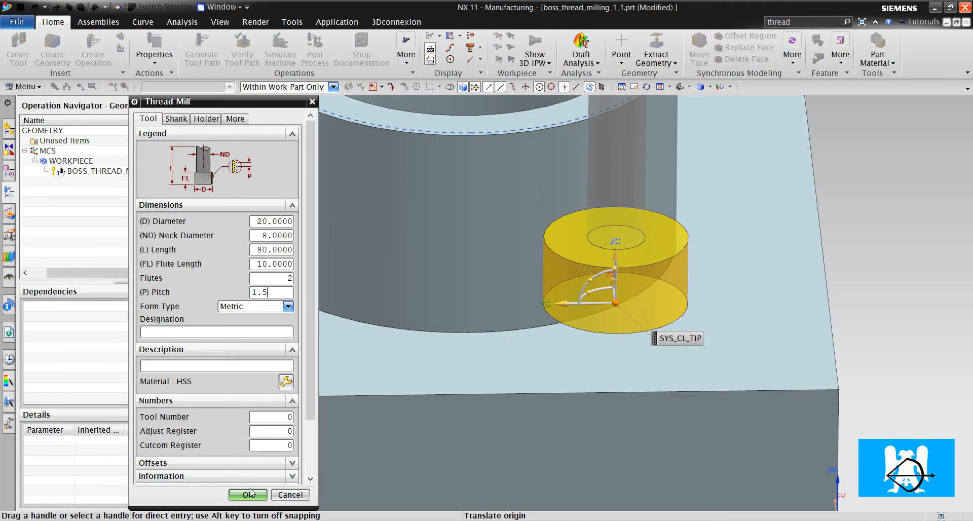
{"action": "left_click", "coordinate": [247, 495]}
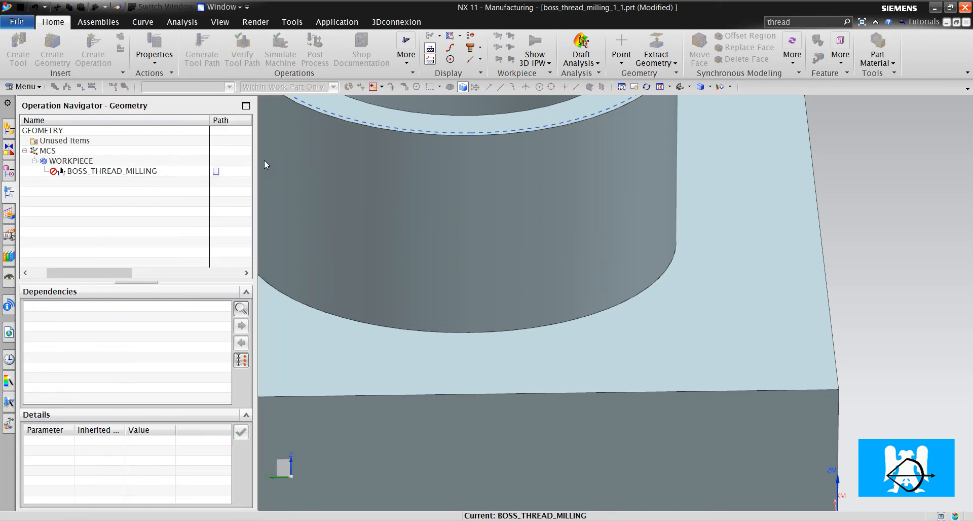
Step: Lock the boss feature geometry's pitch at 1.5000
{"action": "double_click", "coordinate": [113, 171]}
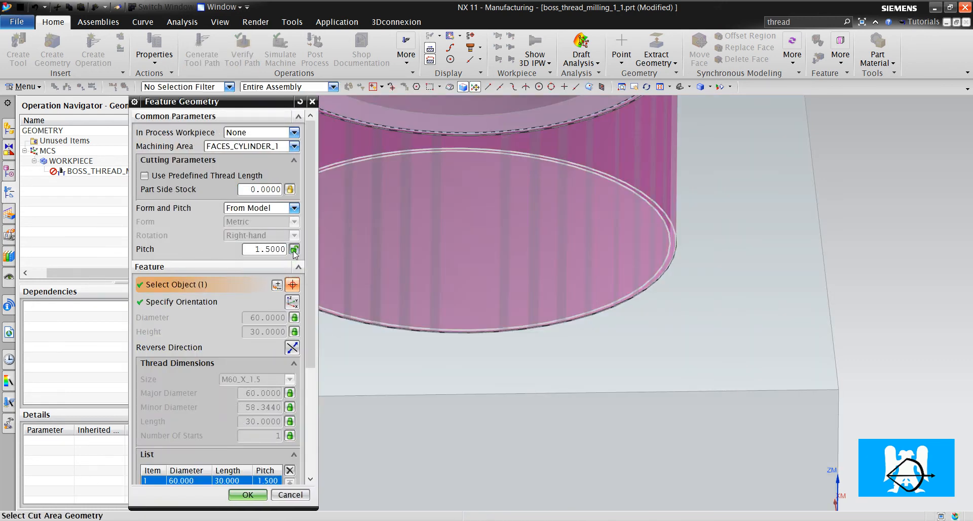
{"action": "left_click", "coordinate": [294, 249]}
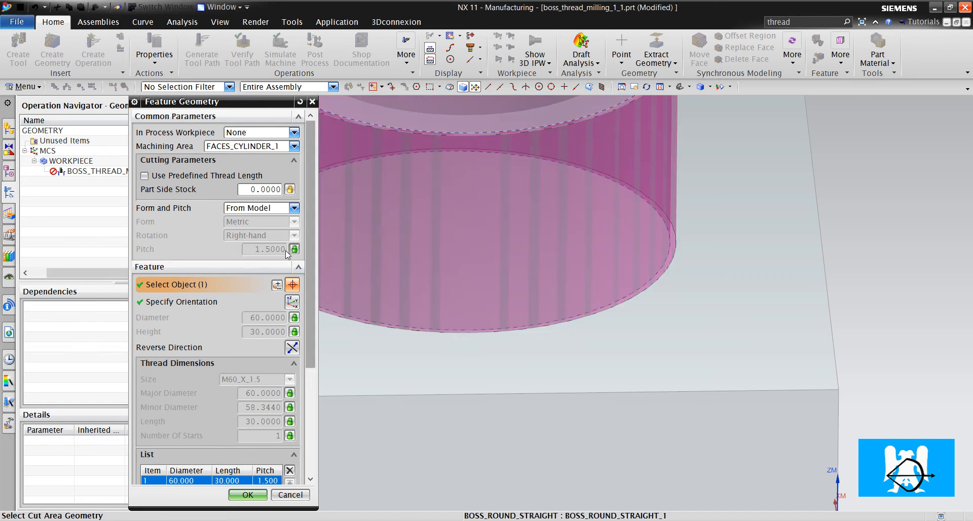
{"action": "left_click", "coordinate": [247, 494]}
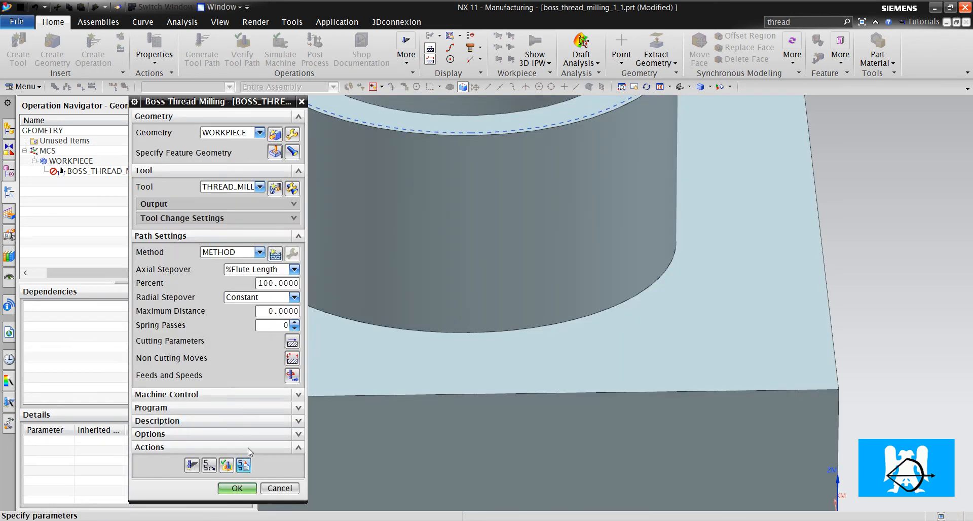
Step: Generate the toolpath, leave Climb Cut cutting parameters unchanged, and regenerate the dense helix
{"action": "left_click", "coordinate": [237, 488]}
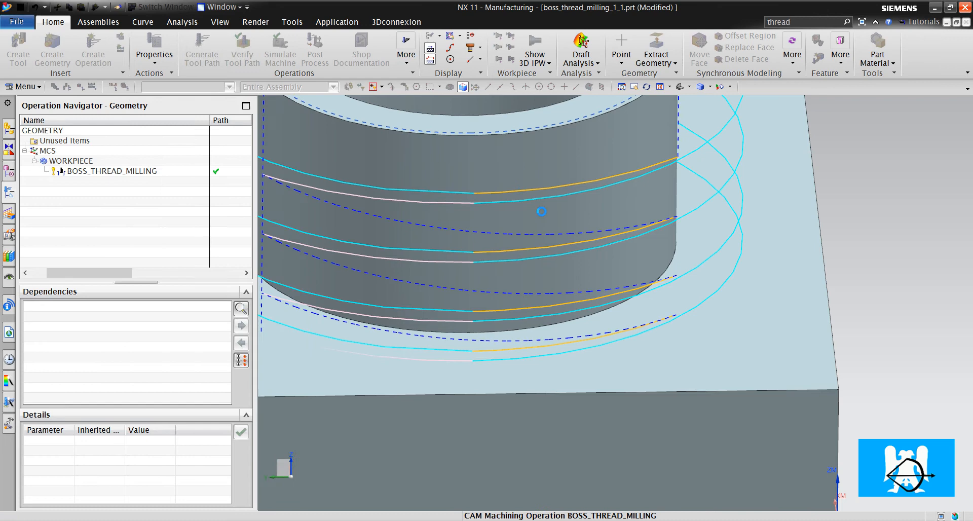
{"action": "double_click", "coordinate": [113, 171]}
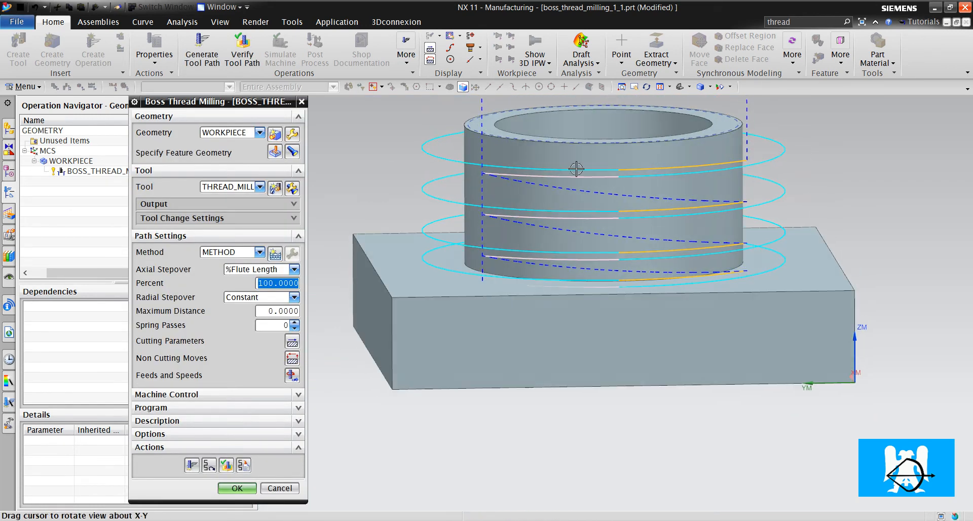
{"action": "left_click", "coordinate": [292, 340]}
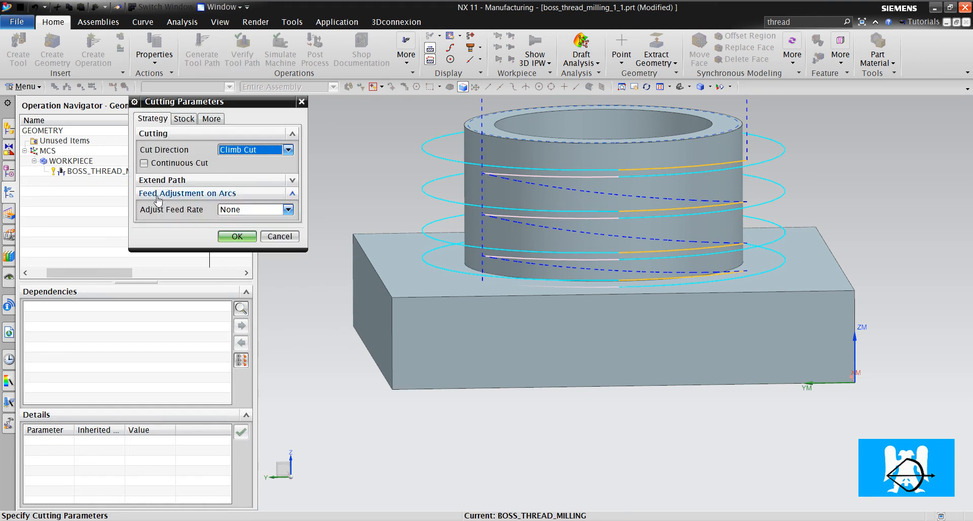
{"action": "left_click", "coordinate": [237, 236]}
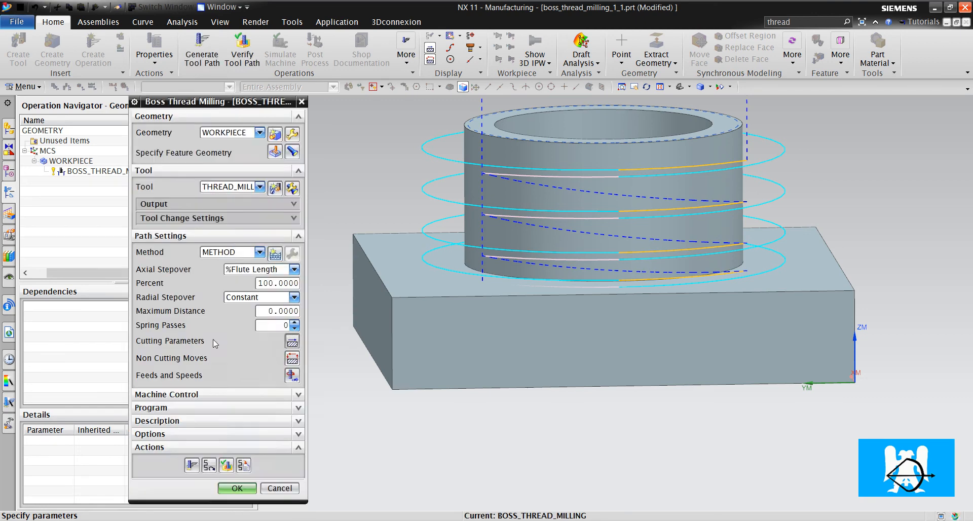
{"action": "left_click", "coordinate": [237, 488]}
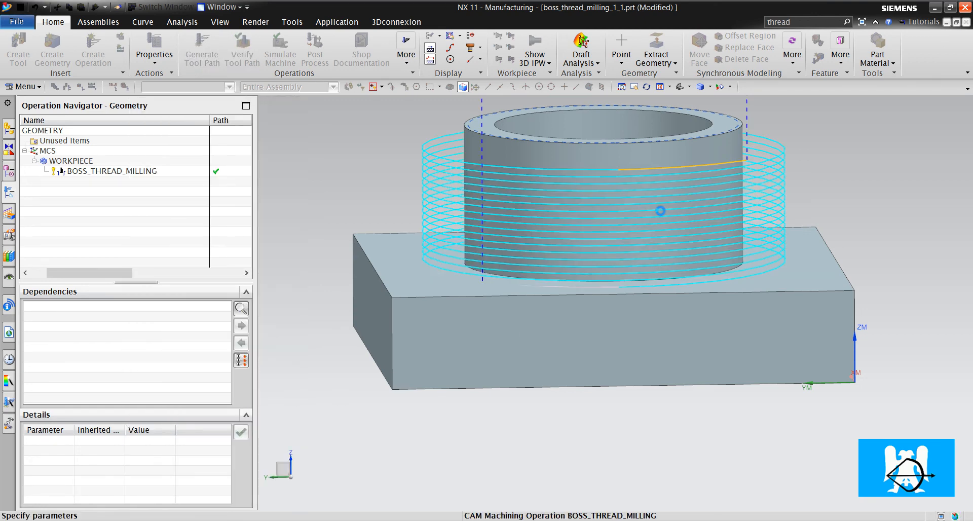
{"action": "double_click", "coordinate": [114, 171]}
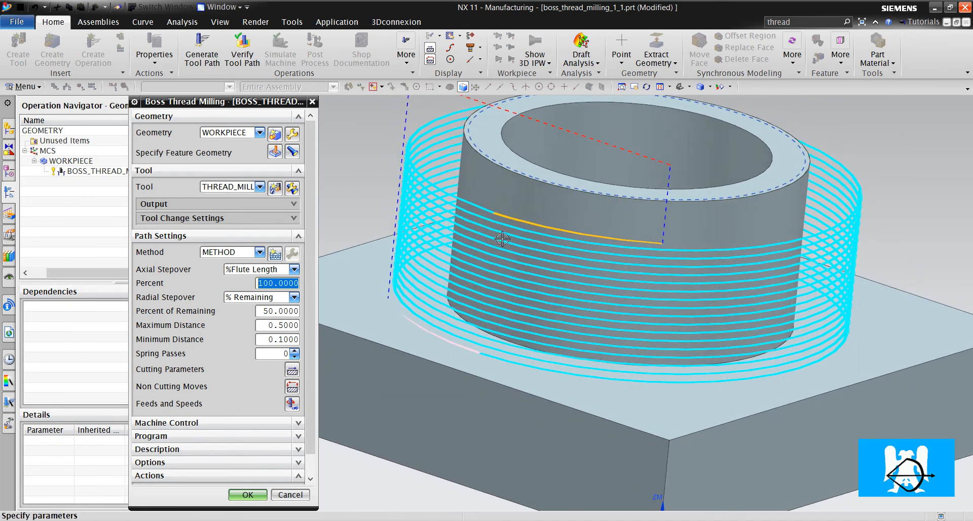
Step: Accept the Boss Thread Milling settings, then start and cancel a second operation
{"action": "left_click", "coordinate": [247, 494]}
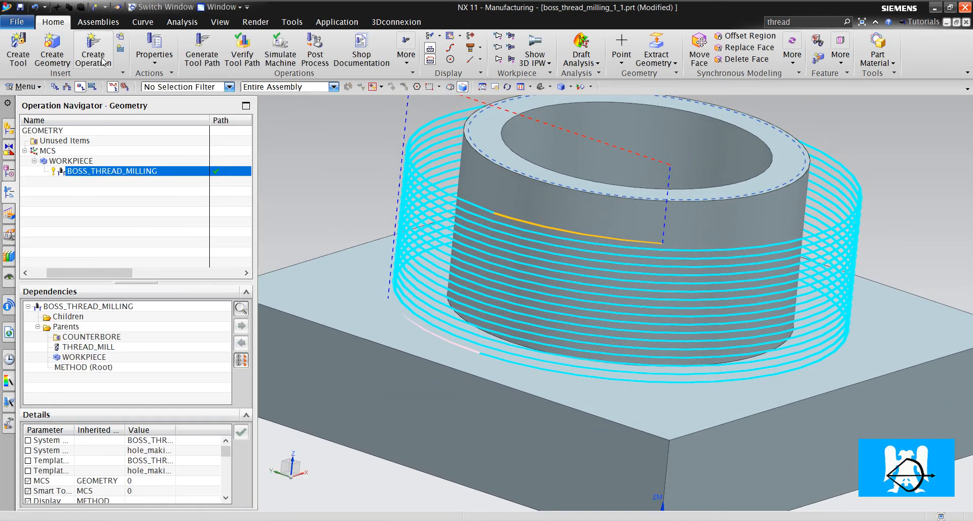
{"action": "left_click", "coordinate": [93, 53]}
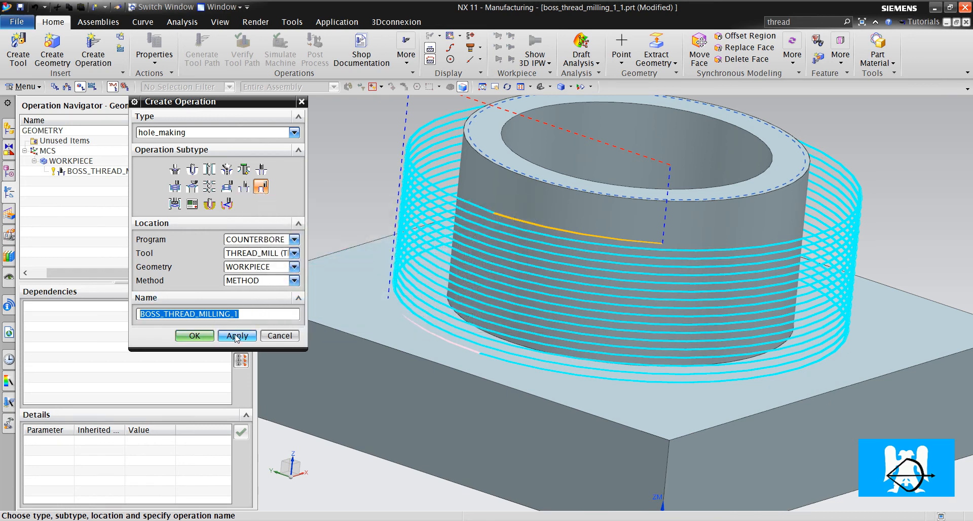
{"action": "left_click", "coordinate": [194, 335]}
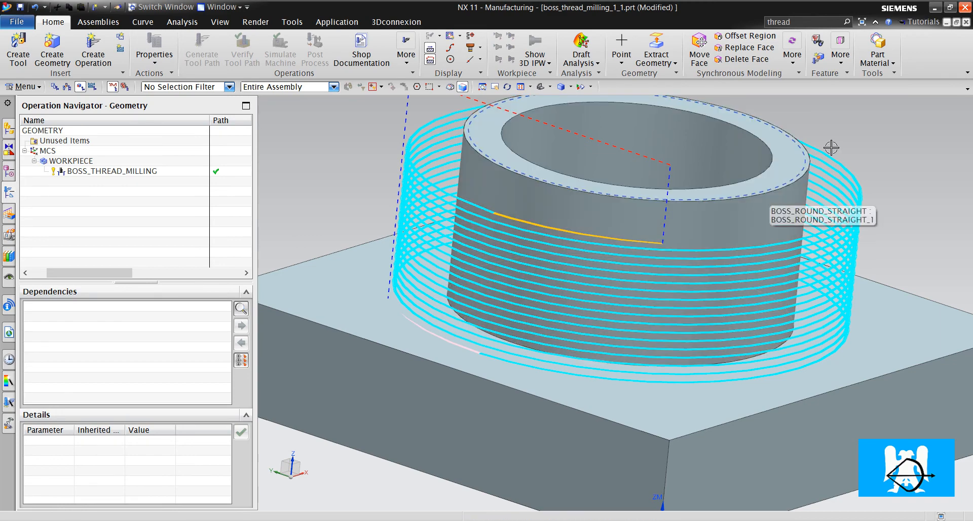
Step: Orbit around the boss to view the helical passes from above, side-on and low angles
{"action": "left_click_drag", "start_coordinate": [832, 147], "coordinate": [605, 240]}
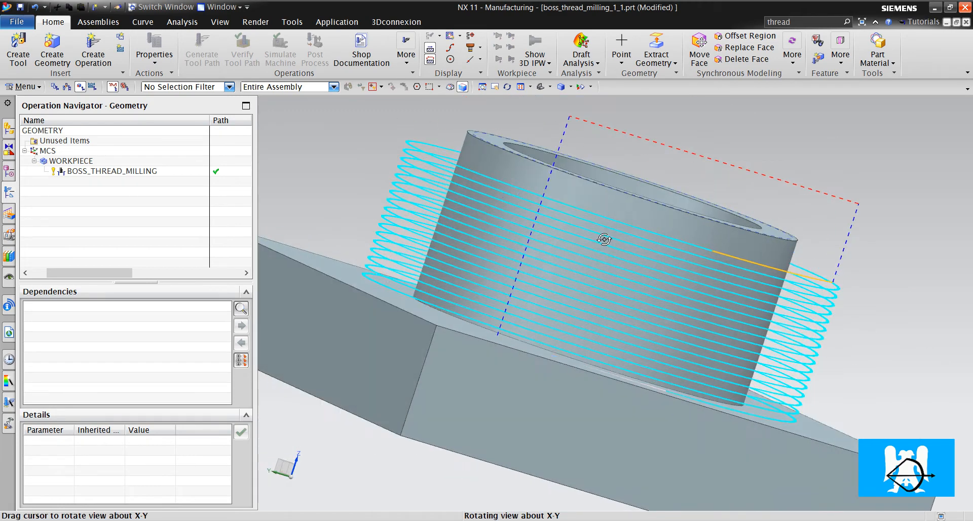
{"action": "left_click_drag", "start_coordinate": [606, 238], "coordinate": [594, 284]}
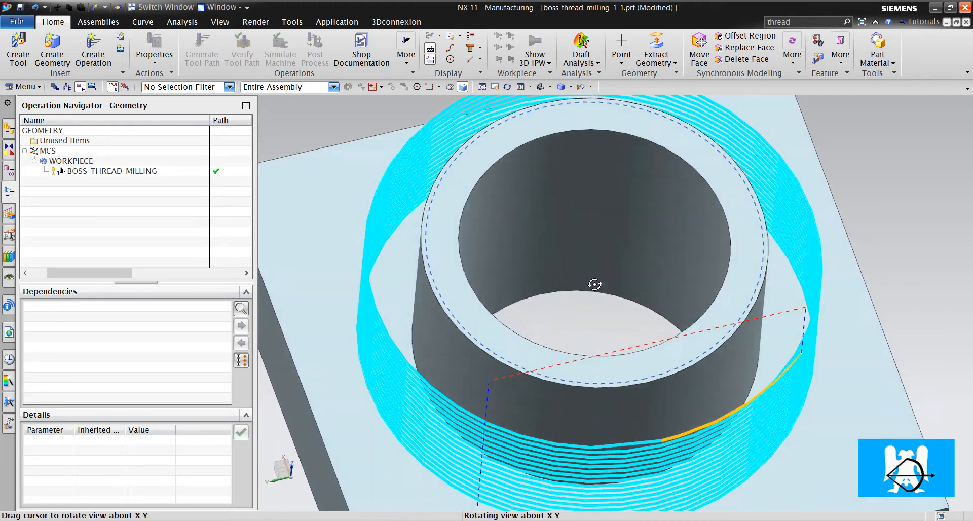
{"action": "left_click_drag", "start_coordinate": [595, 285], "coordinate": [650, 232]}
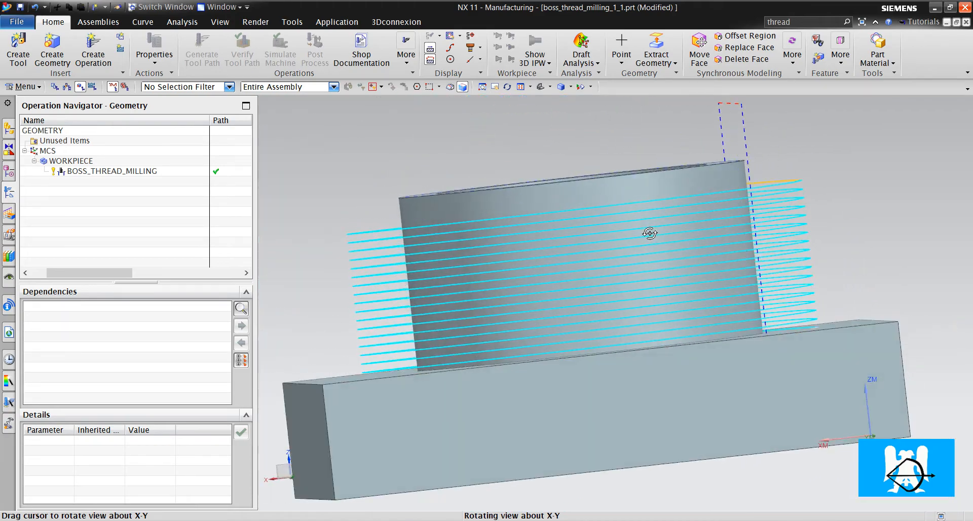
{"action": "left_click_drag", "start_coordinate": [650, 233], "coordinate": [756, 234]}
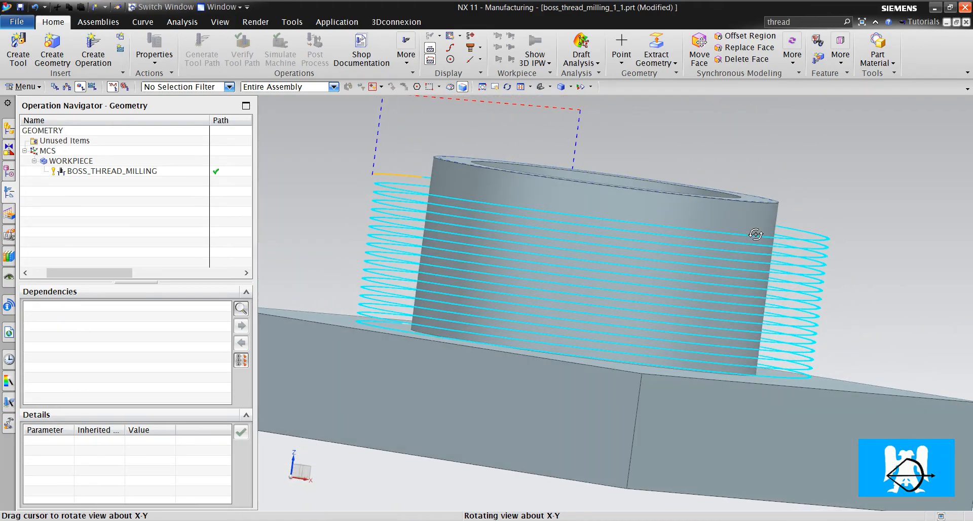
{"action": "left_click_drag", "start_coordinate": [755, 234], "coordinate": [617, 215]}
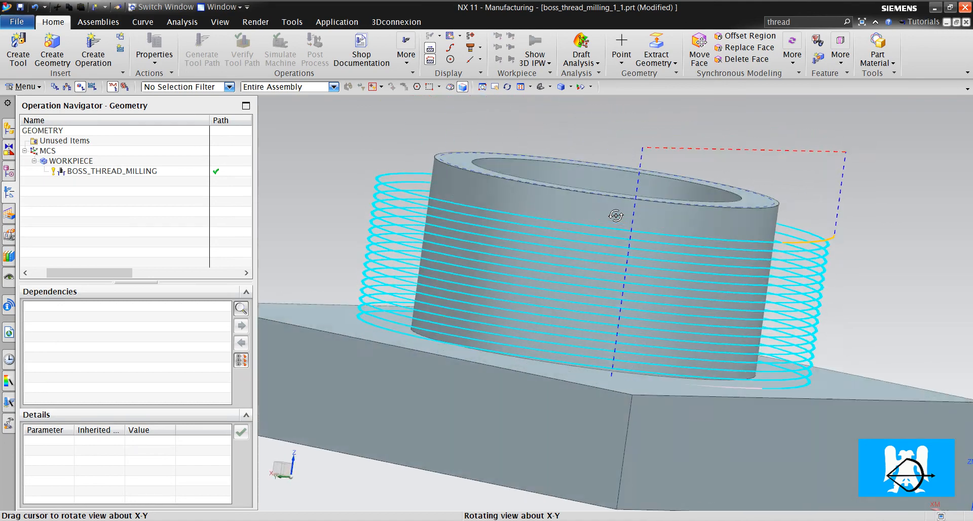
{"action": "left_click_drag", "start_coordinate": [616, 215], "coordinate": [578, 282]}
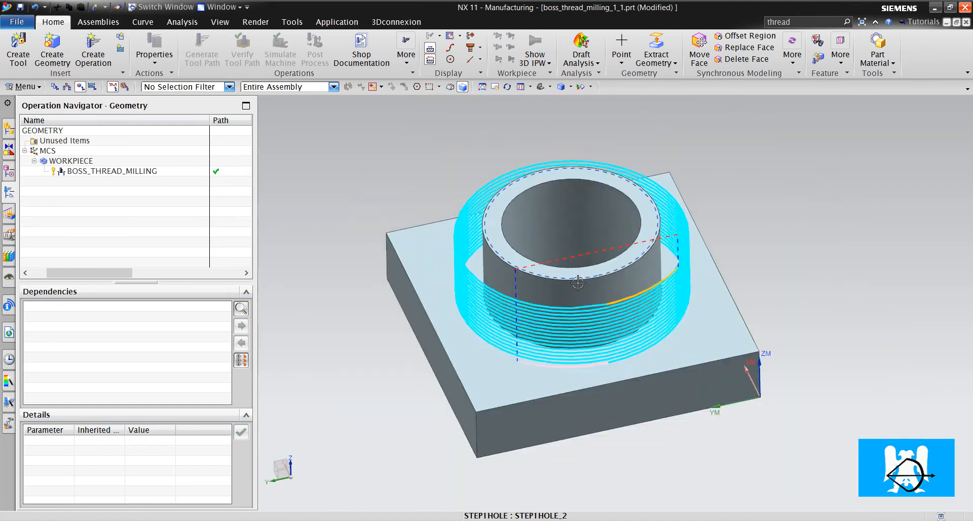